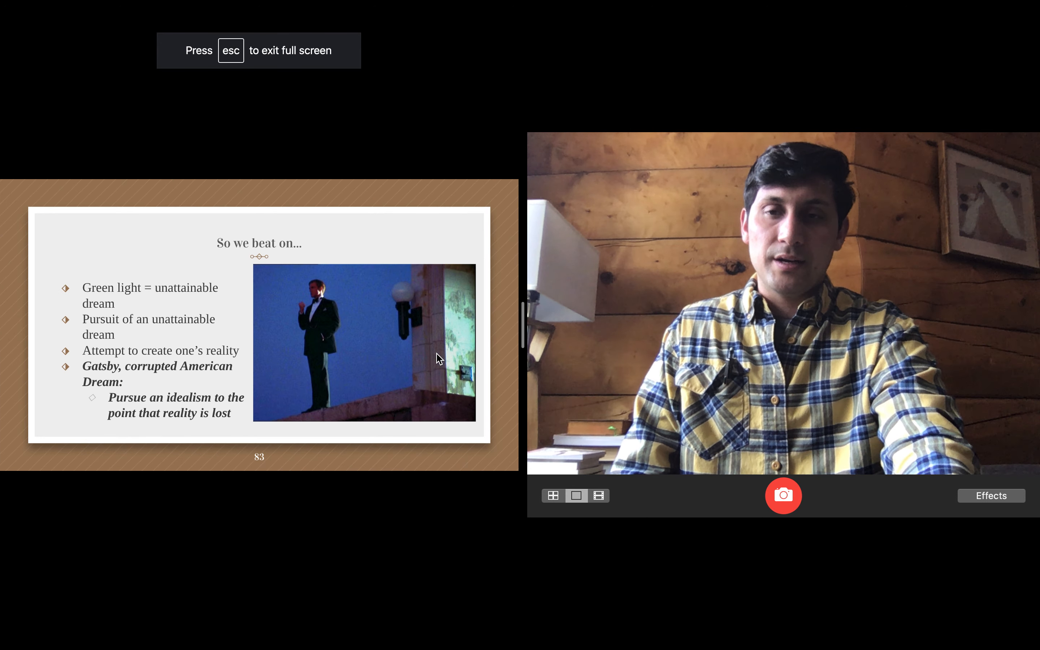
mouse_move(491, 346)
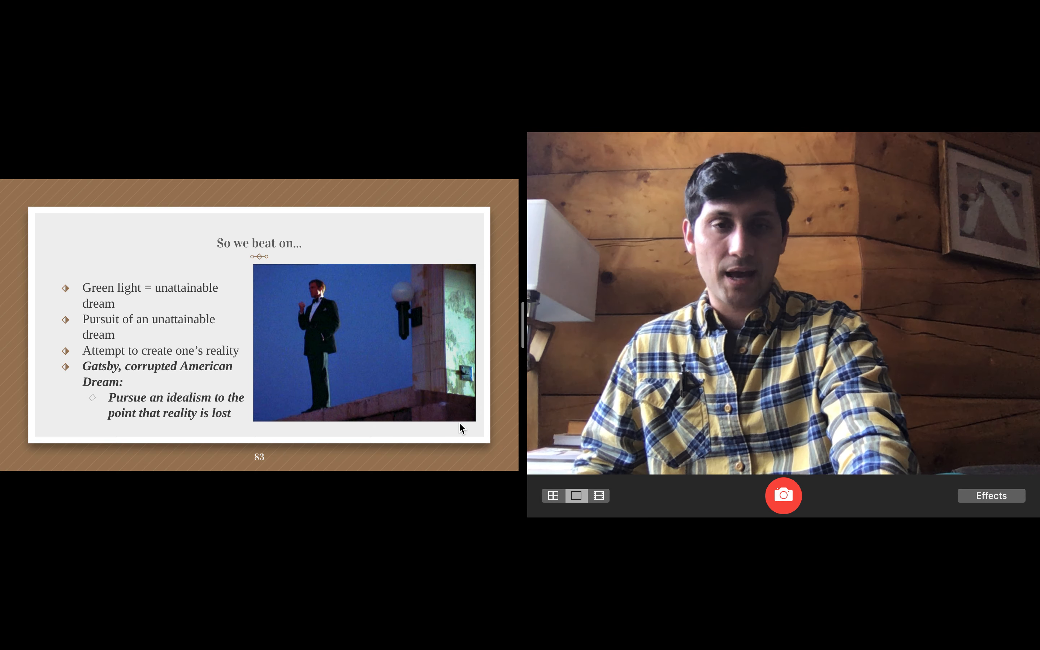
mouse_move(456, 464)
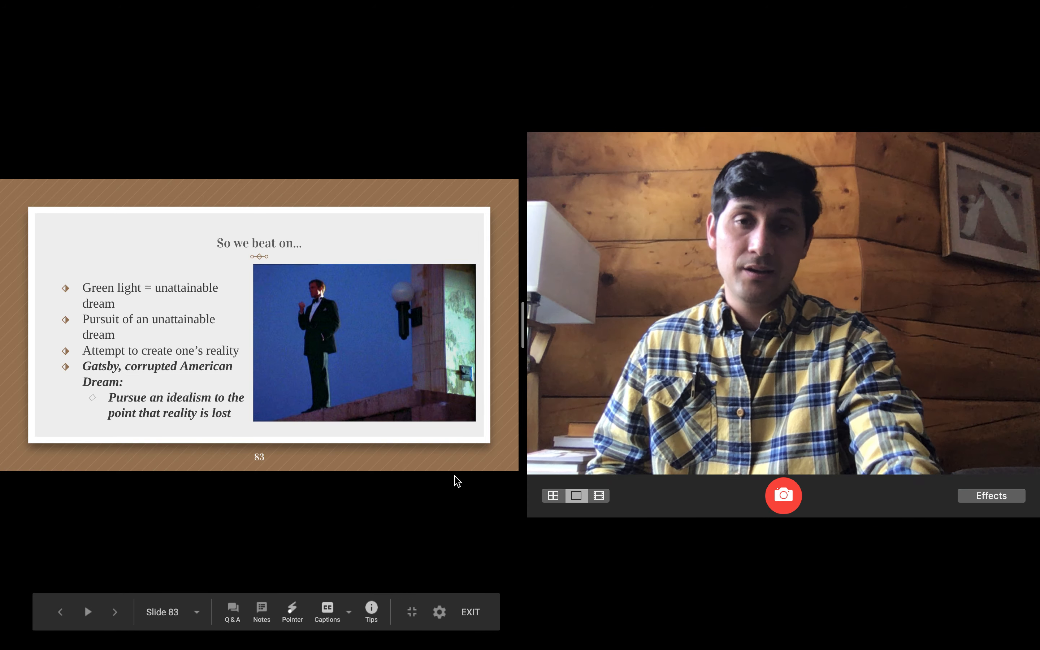
Step: Advance the presentation from the Return to Essential Elements slide toward Color Symbolism
click(114, 612)
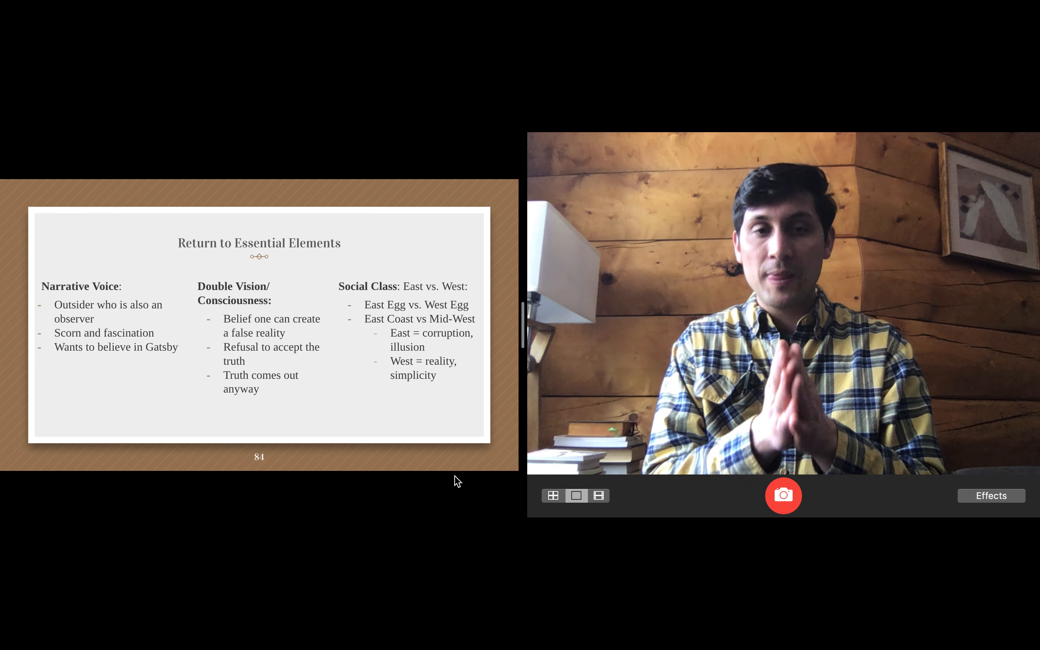
click(783, 494)
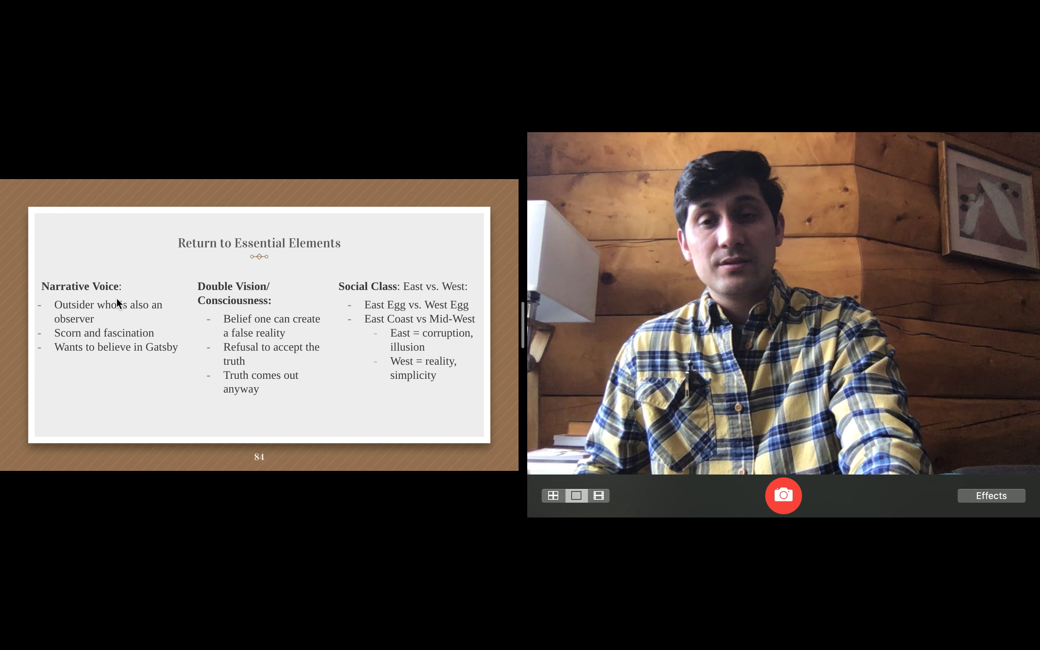
mouse_move(126, 367)
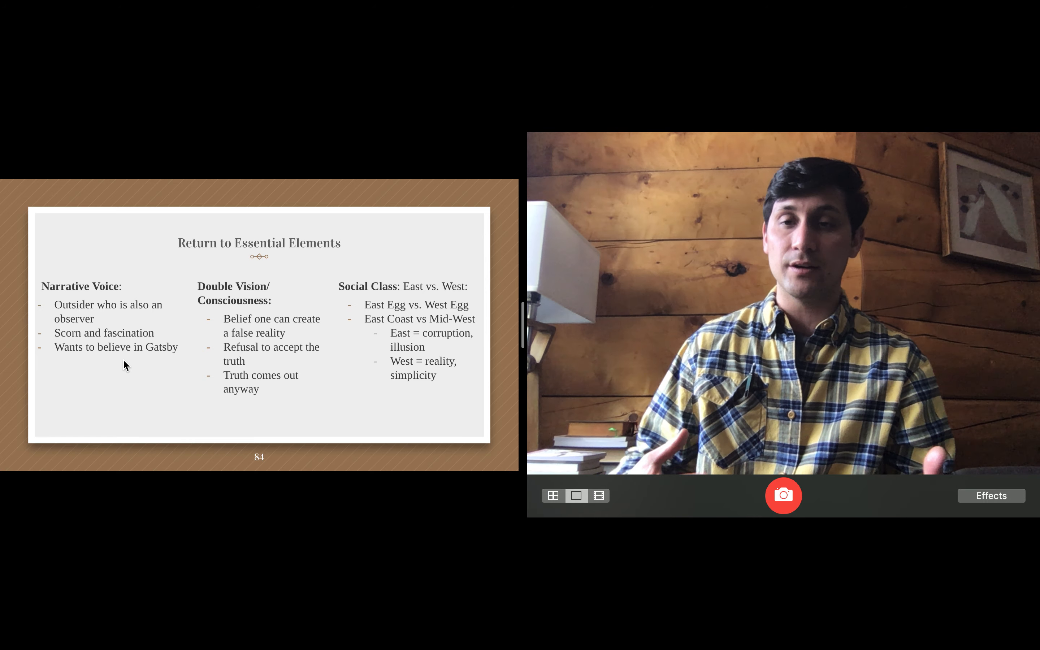
mouse_move(91, 328)
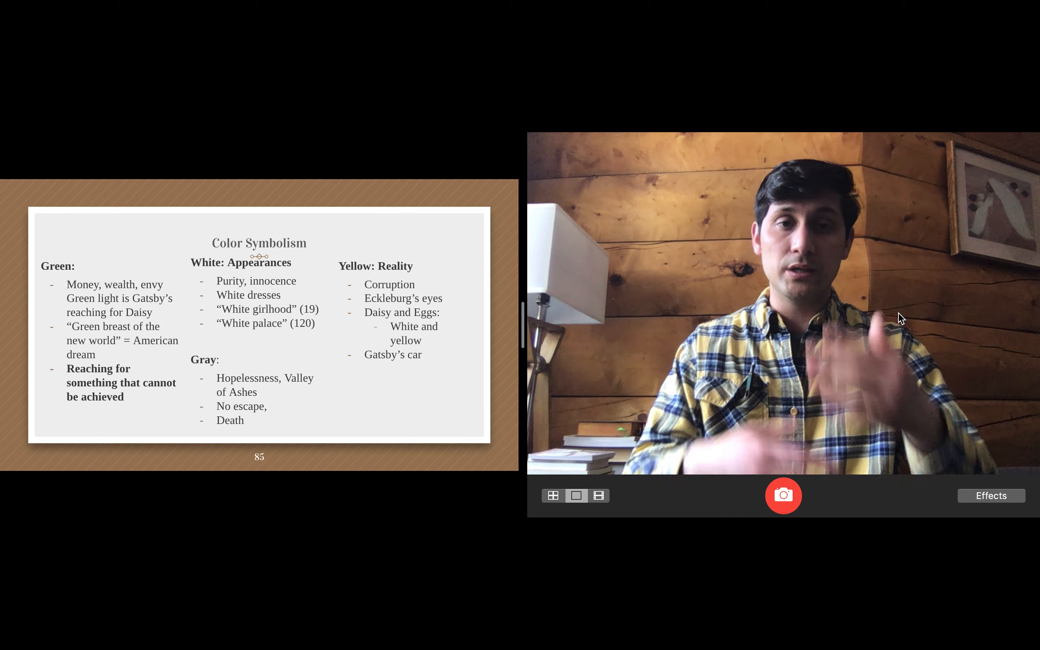
Step: Advance to the Color Symbolism slide covering green, white, gray and yellow
click(784, 495)
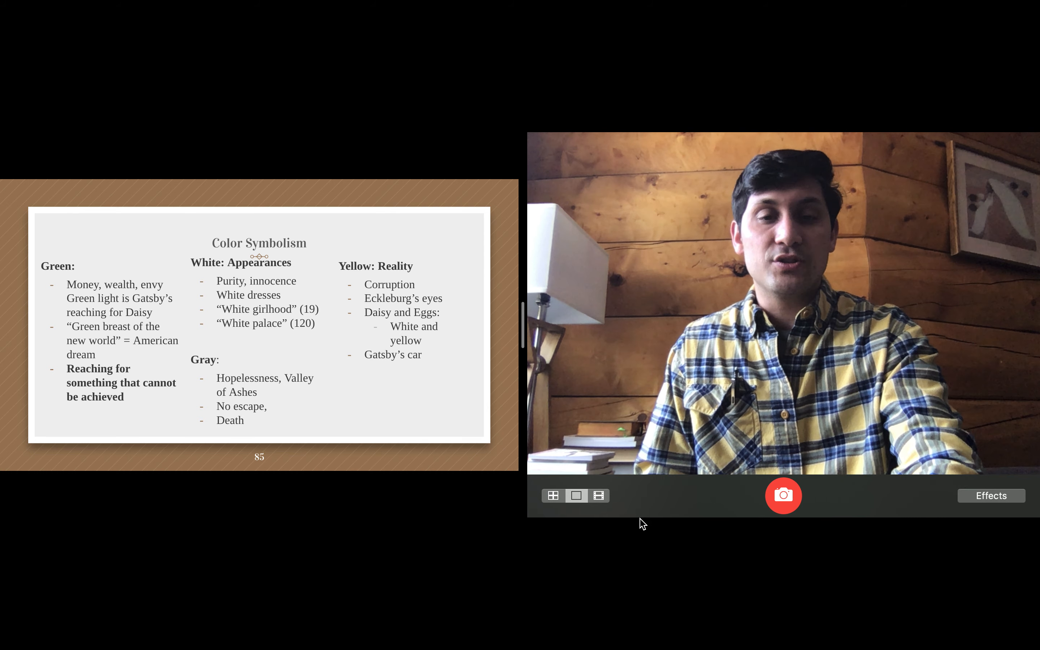
mouse_move(628, 548)
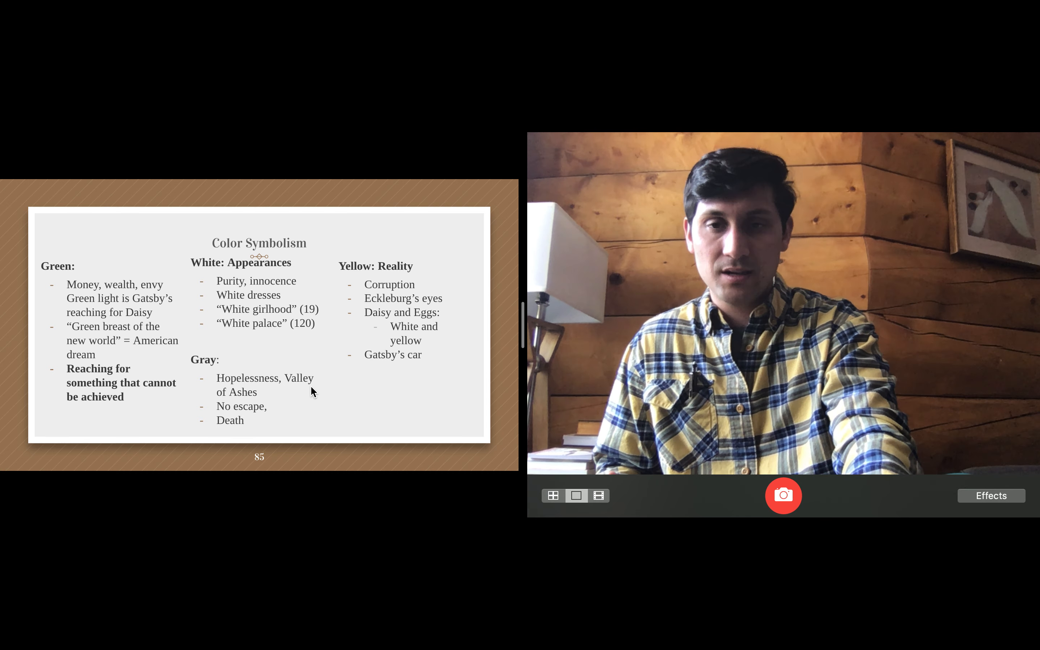
mouse_move(356, 406)
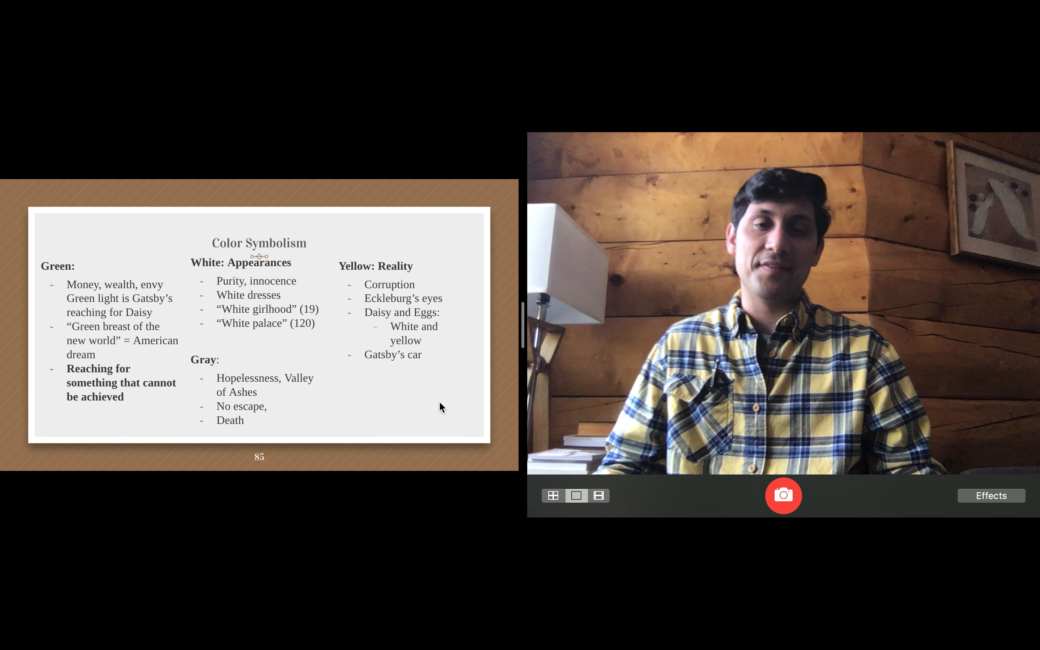
mouse_move(454, 380)
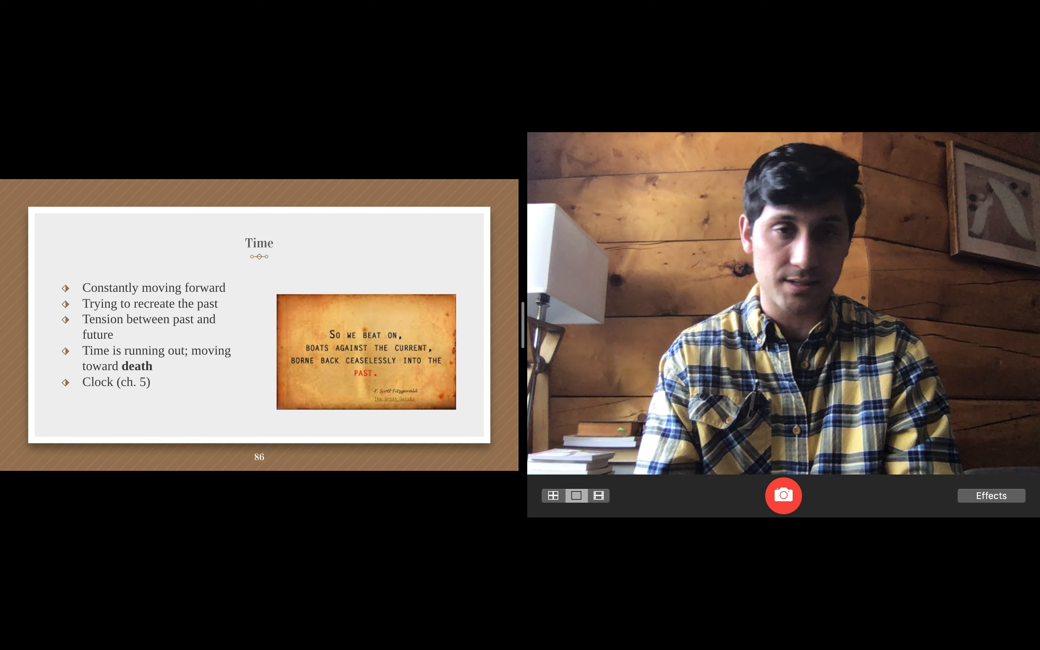
click(784, 495)
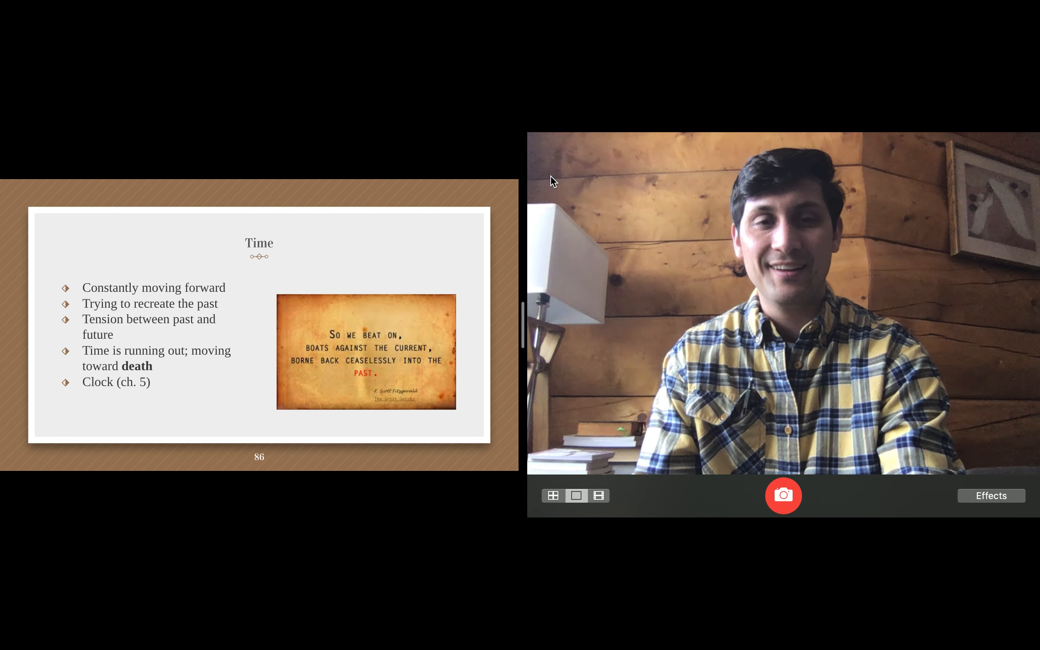
mouse_move(619, 145)
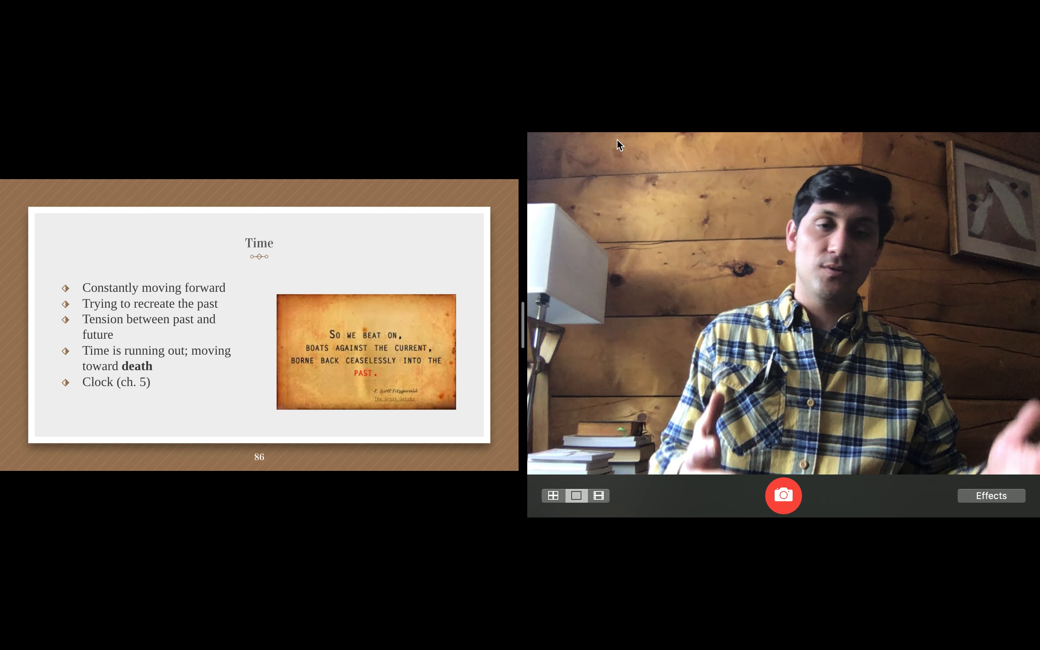
mouse_move(615, 87)
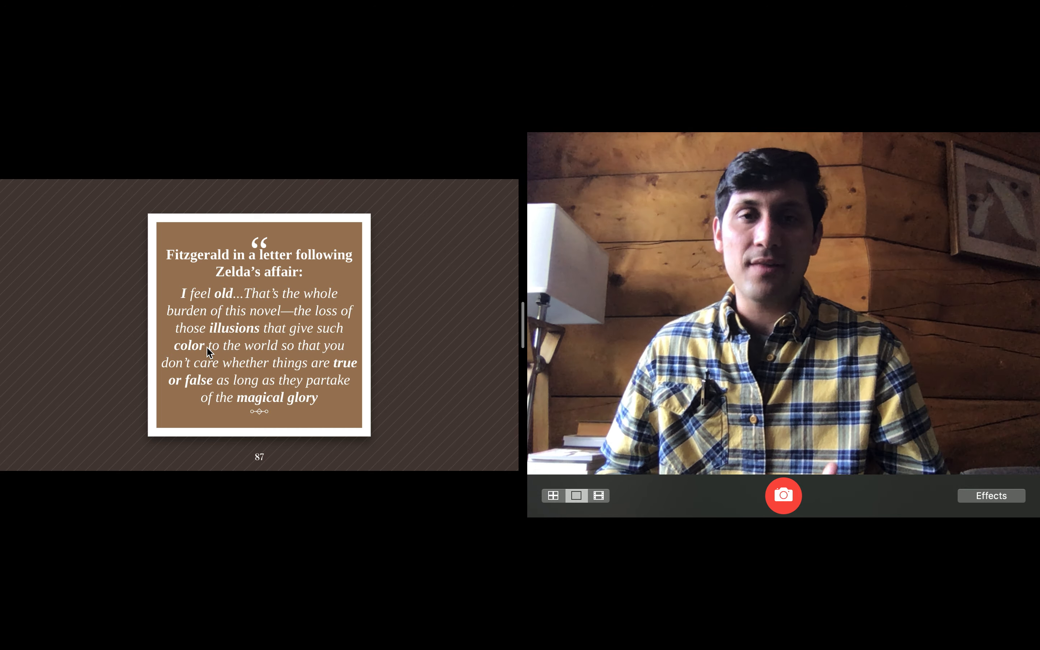
mouse_move(852, 557)
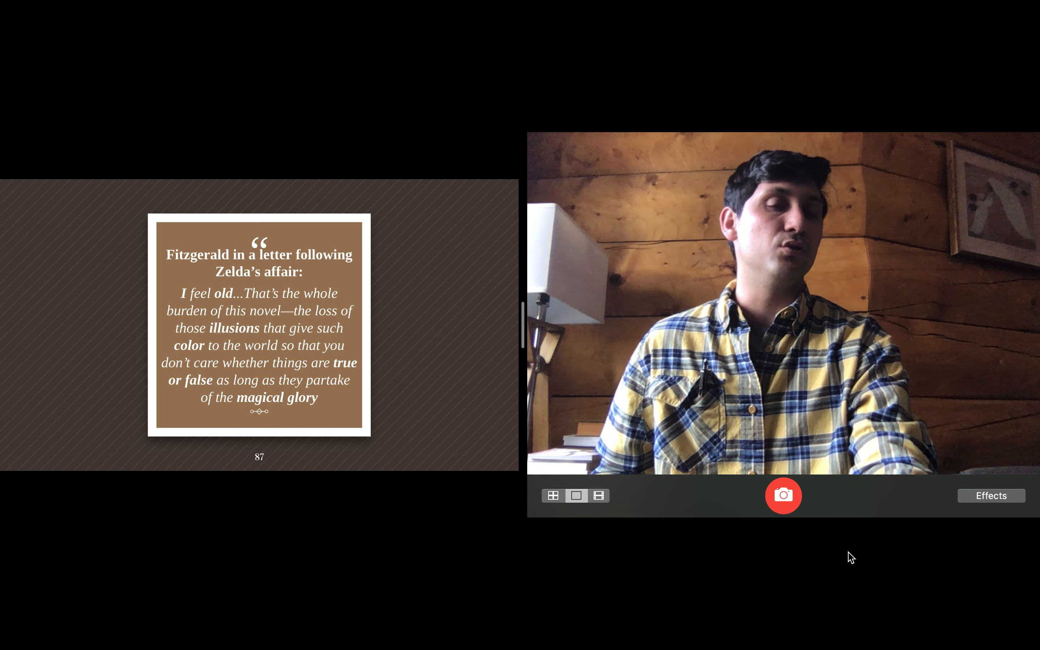